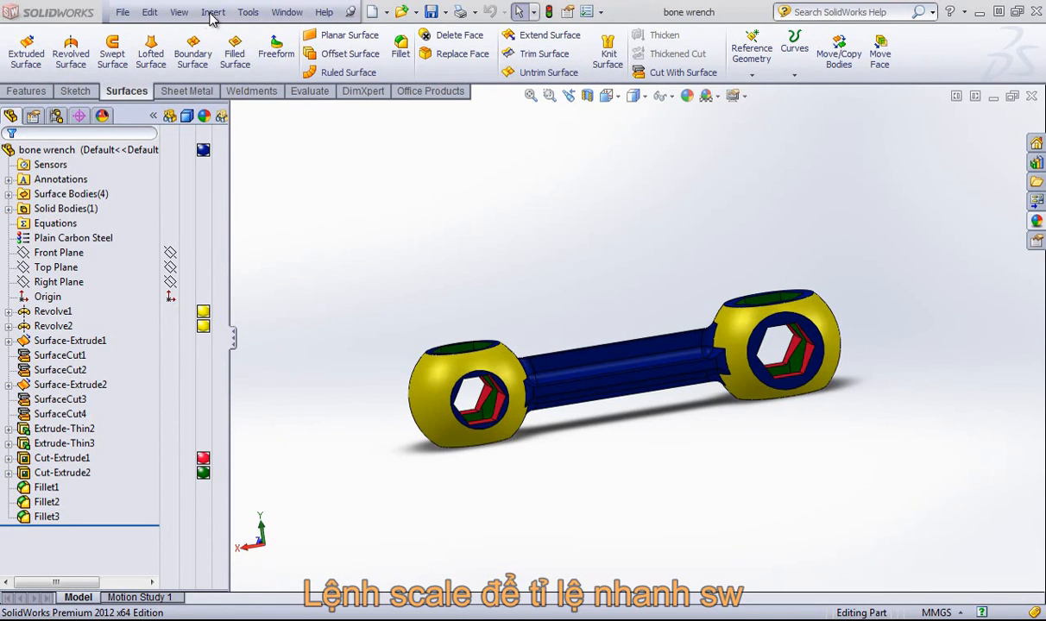
# Start a Scale feature on the bone wrench from Insert > Features
pyautogui.click(214, 10)
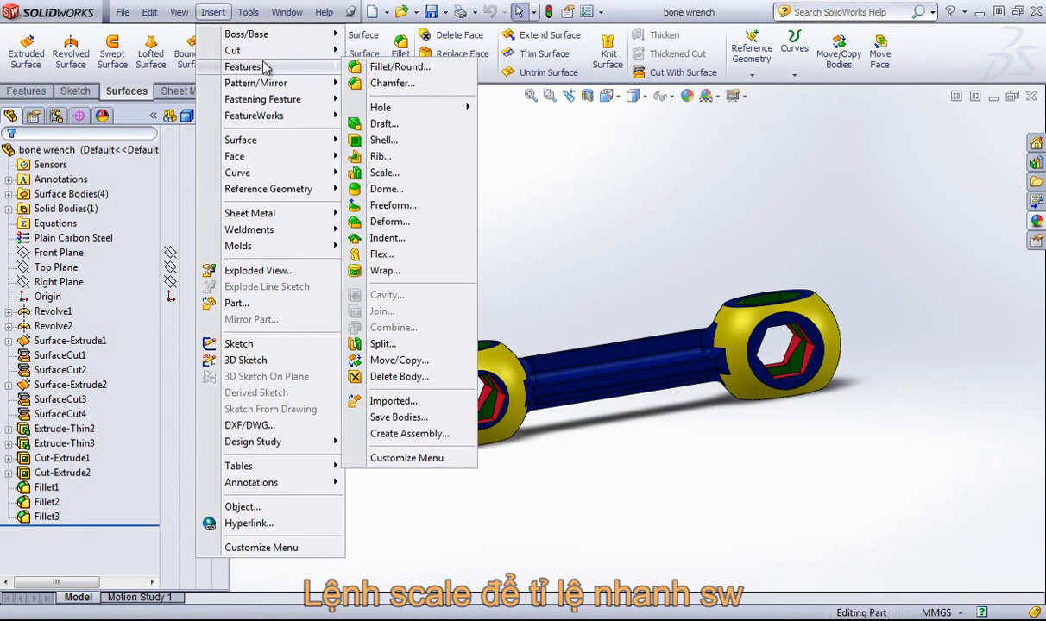
pyautogui.moveTo(381, 254)
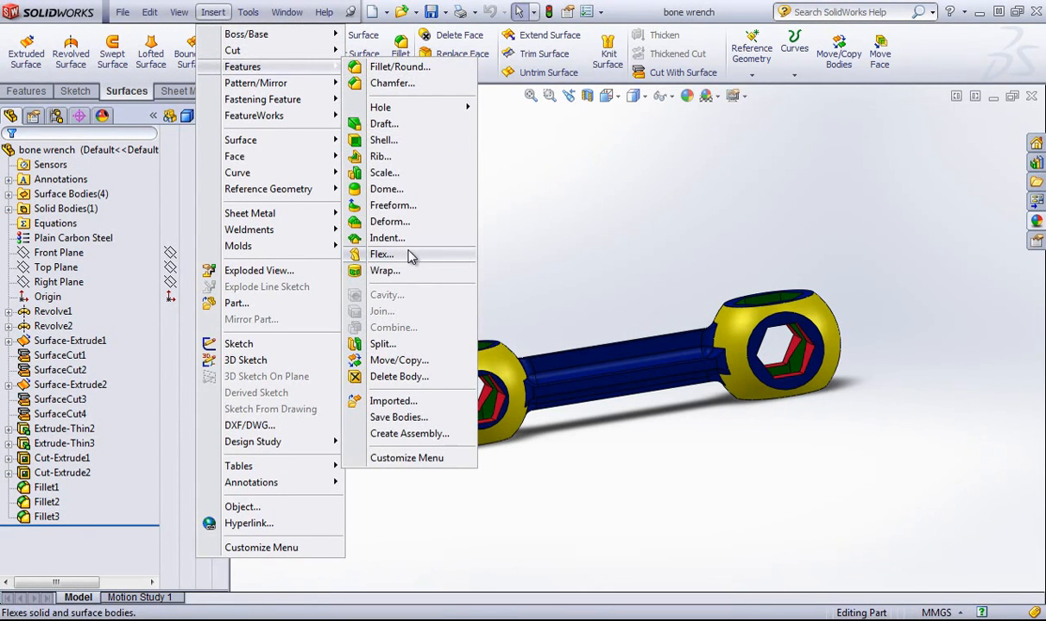
pyautogui.click(383, 172)
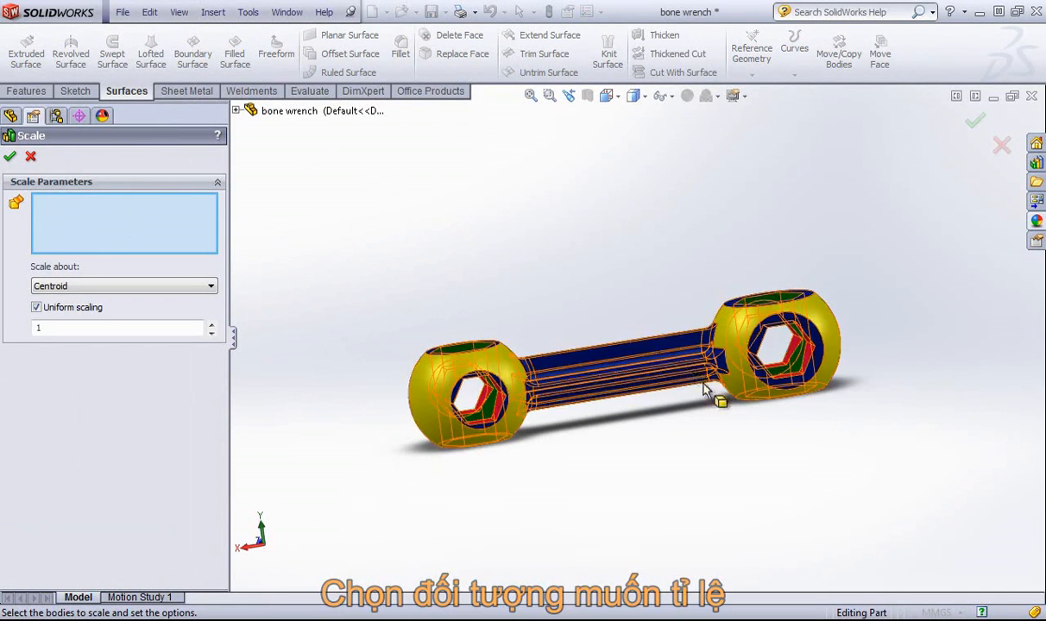
pyautogui.moveTo(607, 376)
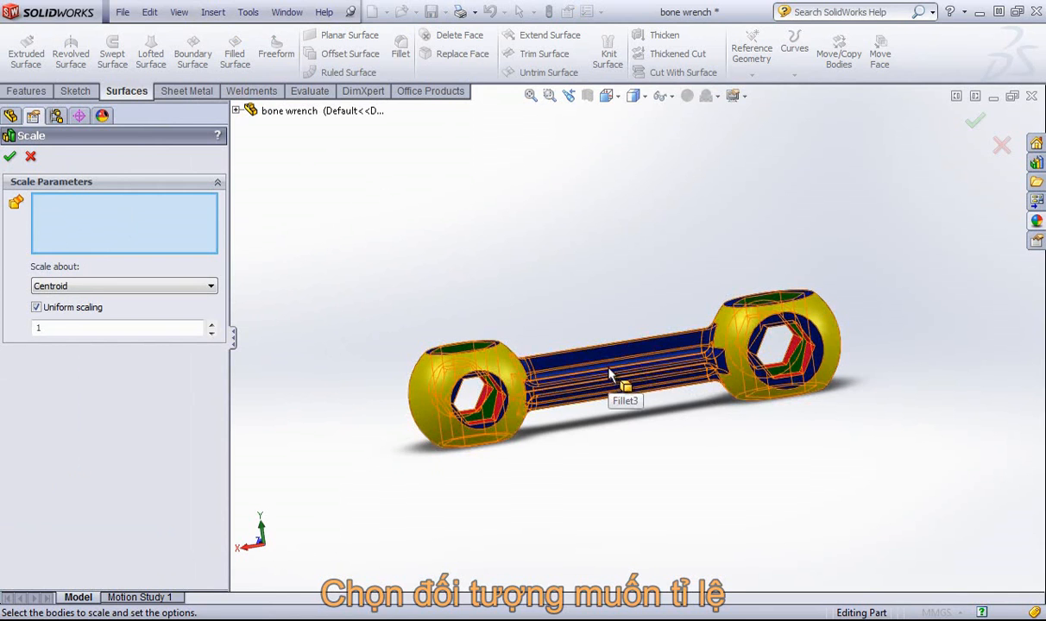
# Pick the wrench body Fillet3 for scaling, keeping the scale point at its centroid
pyautogui.click(625, 387)
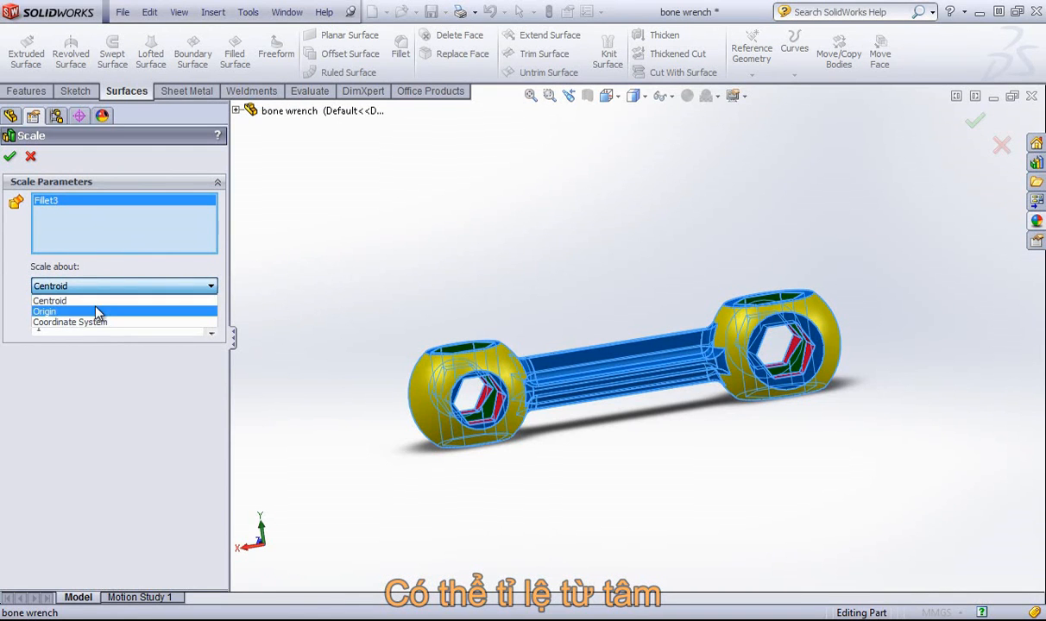
pyautogui.moveTo(58, 310)
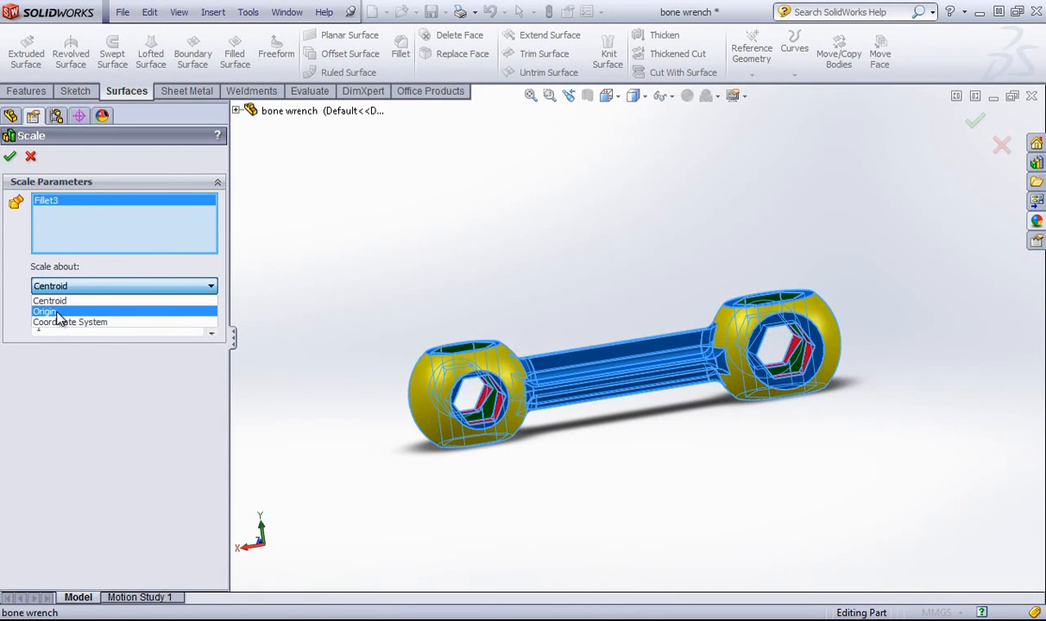
pyautogui.moveTo(69, 323)
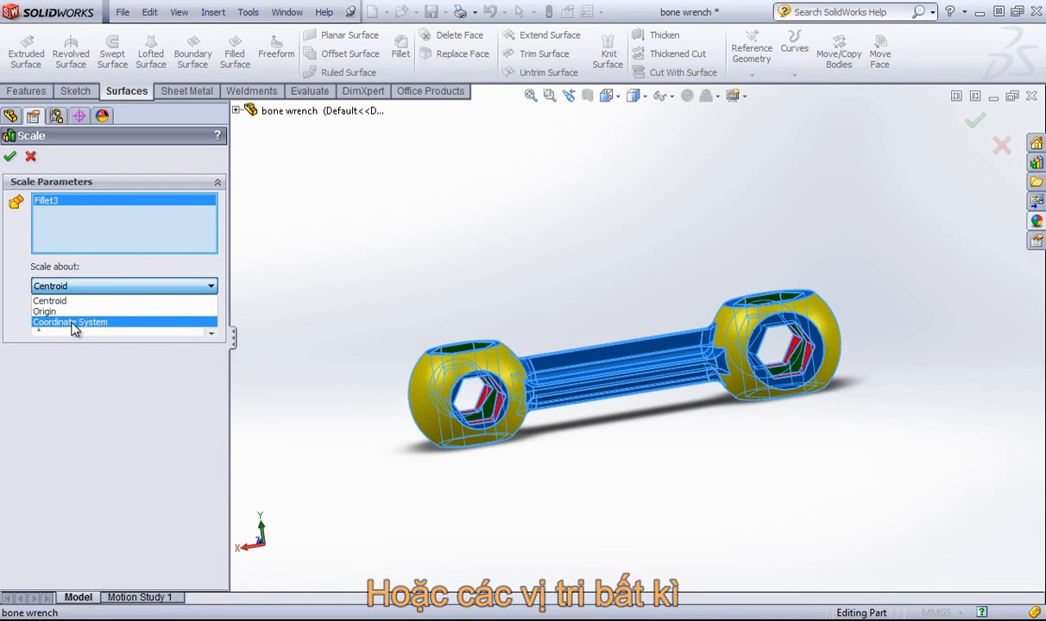
pyautogui.click(49, 300)
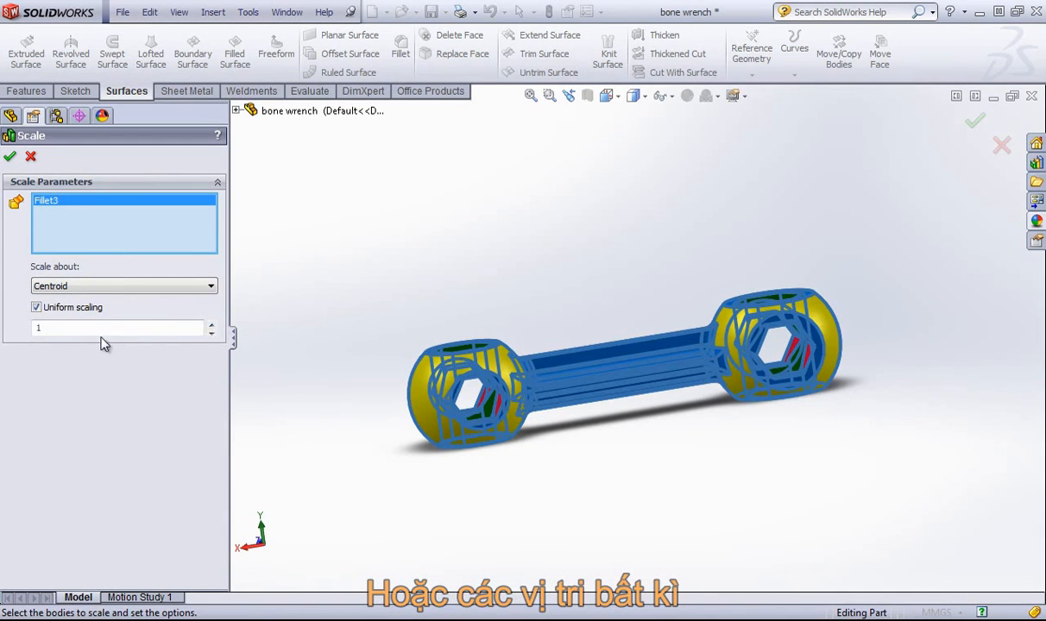
# Scale the wrench body uniformly by a factor of 2, creating Scale1
pyautogui.write('2')
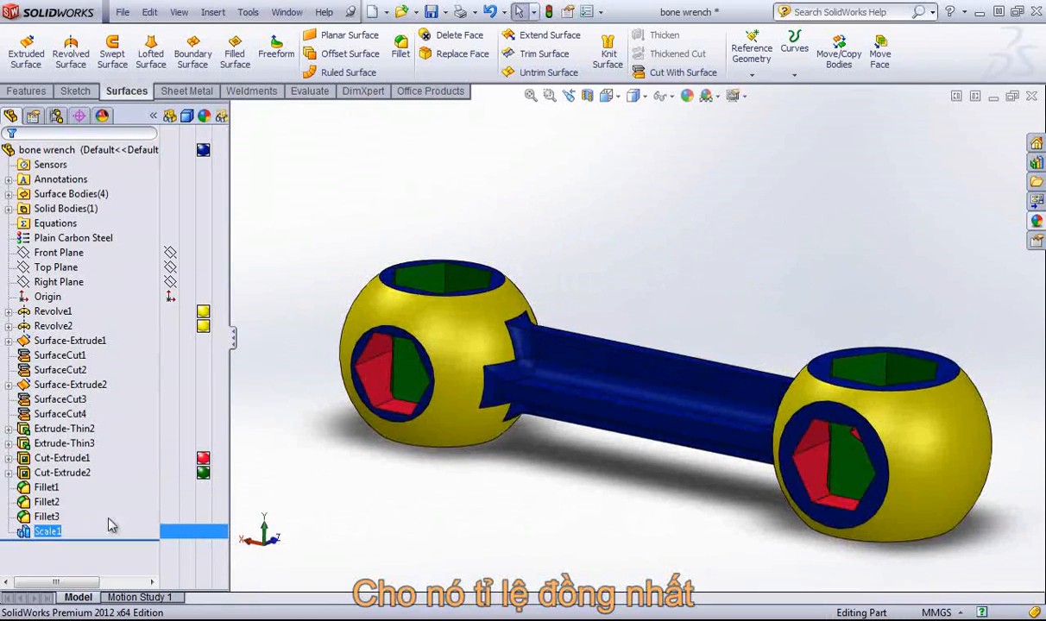
# Edit Scale1 to non-uniform factors of X=3, Y=2, Z=4
pyautogui.doubleClick(49, 531)
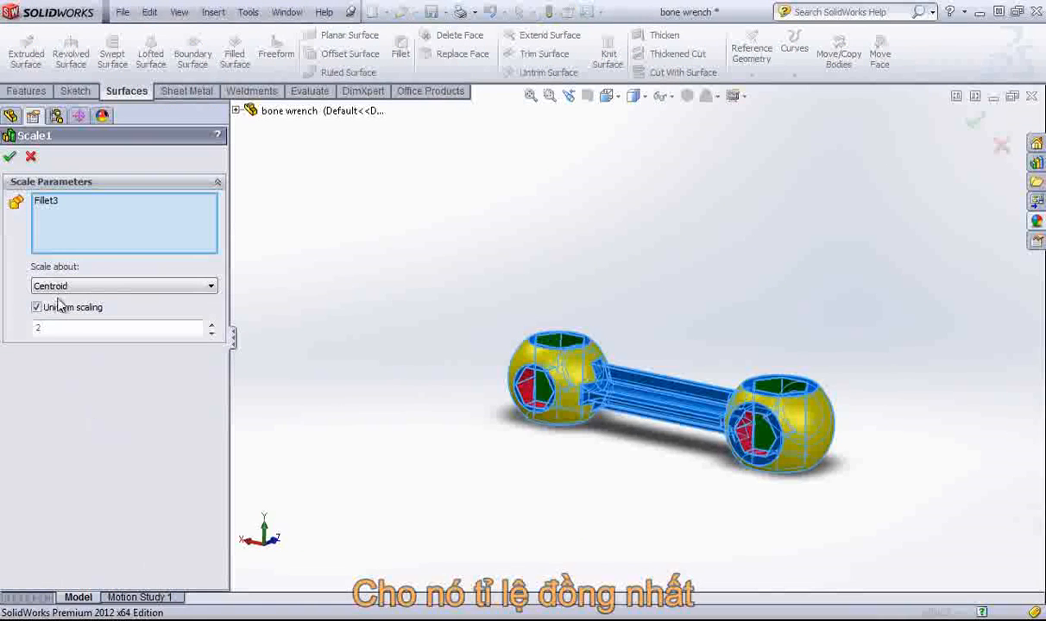
pyautogui.click(36, 307)
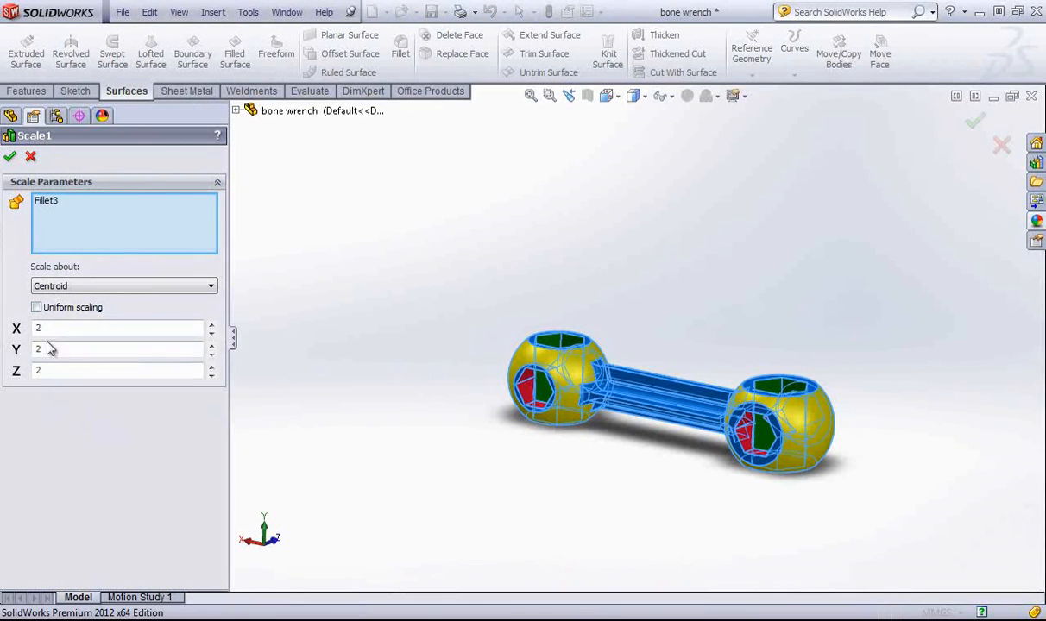
pyautogui.click(118, 328)
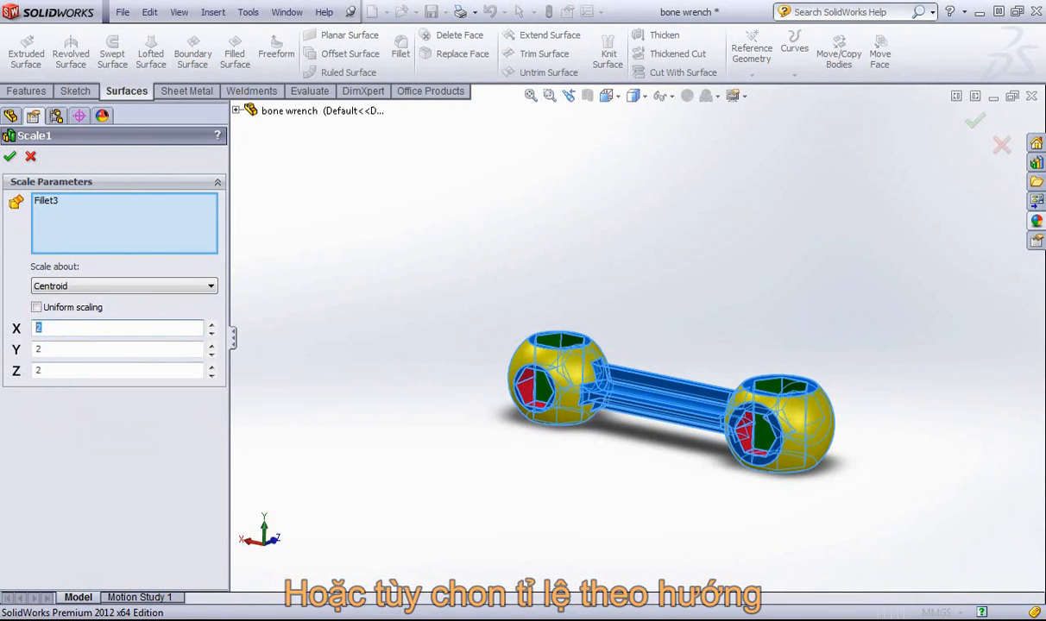
pyautogui.write('3')
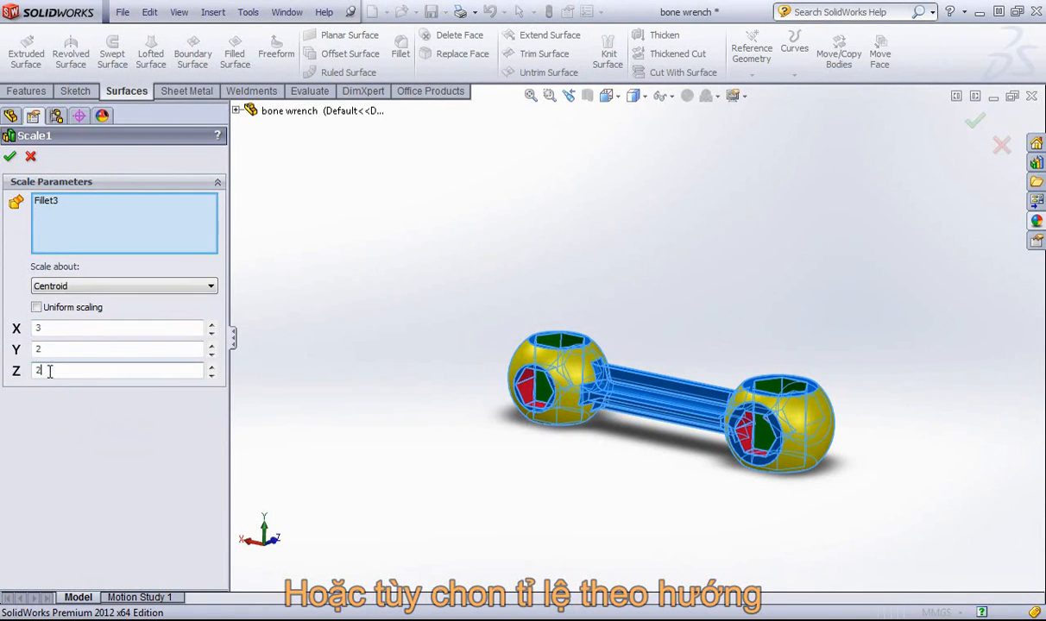
pyautogui.write('4')
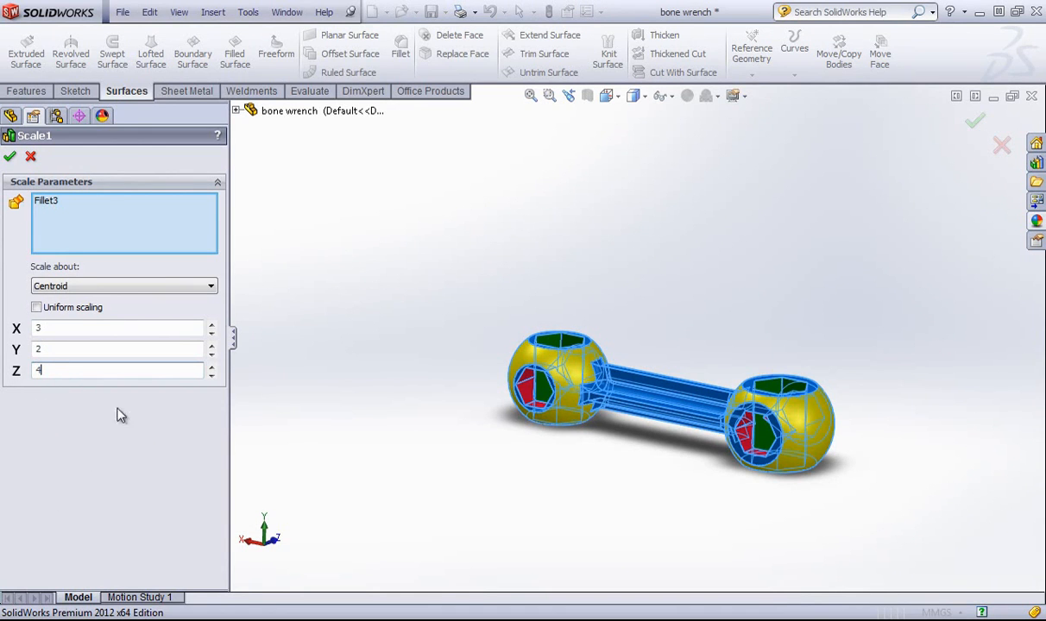